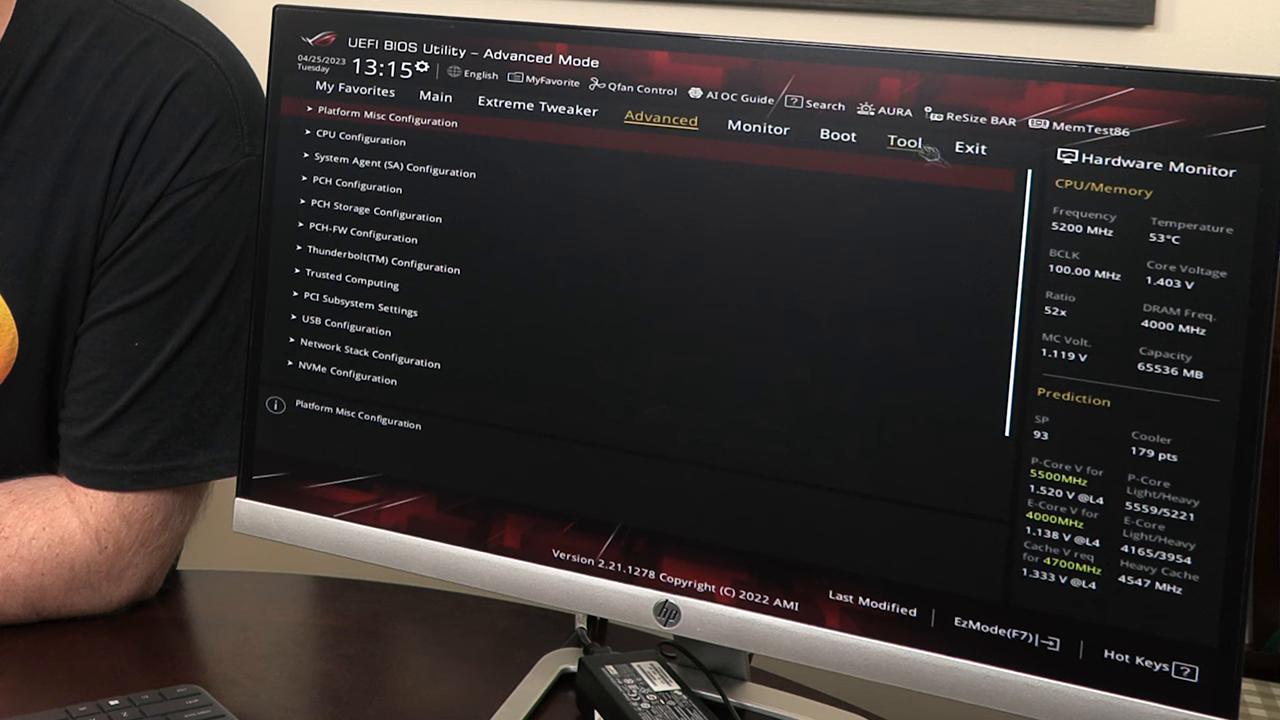
mouse_move(904, 144)
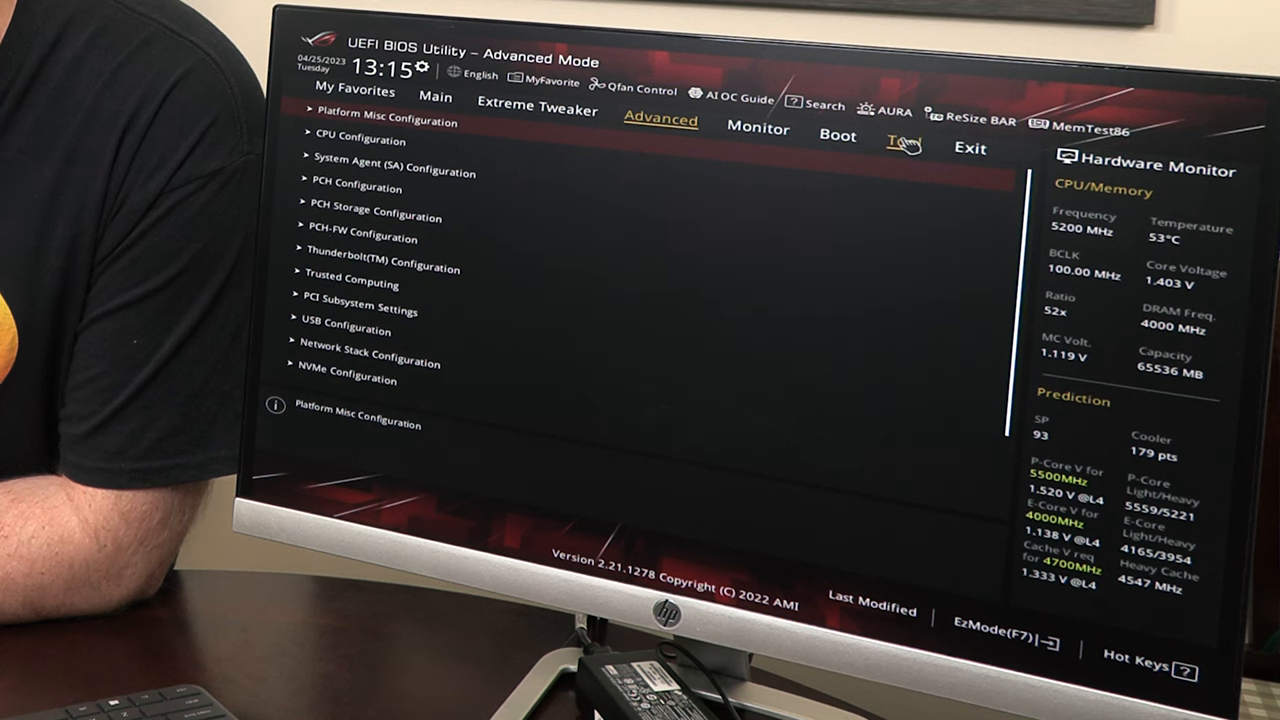
Step: Show the Tool page listing ASUS EZ Flash 3 Utility and other BIOS tools
click(904, 144)
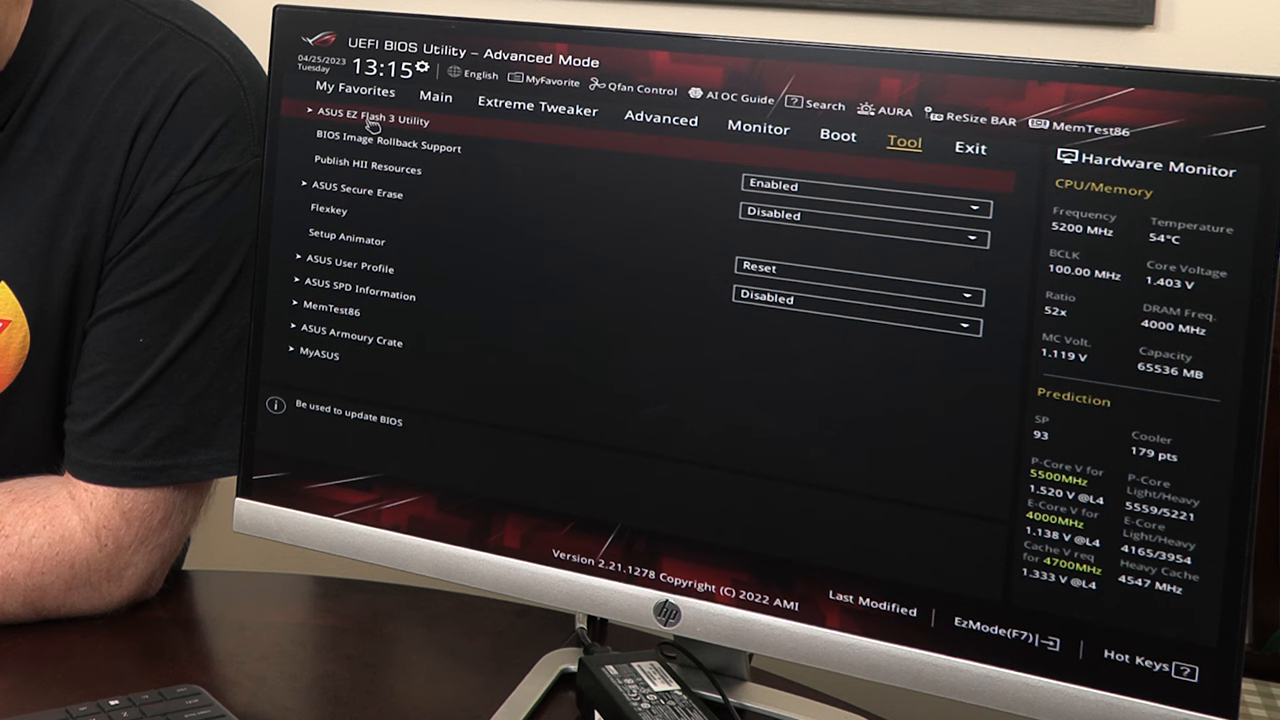
Step: Launch EZ Flash 3 and select drive fs5:\ [14778 MB] to reveal ROG-MAXIMUS-Z690-FORMULA-ASUS-2305.CAP
click(374, 122)
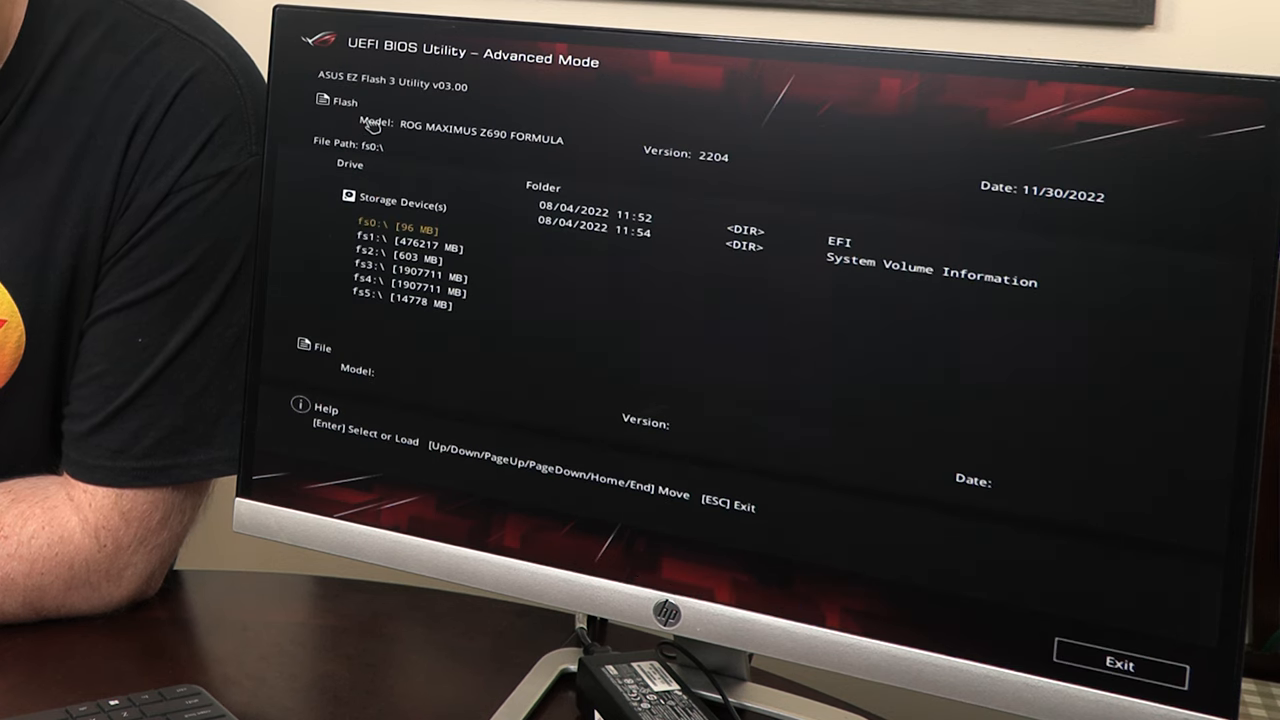
key(Down)
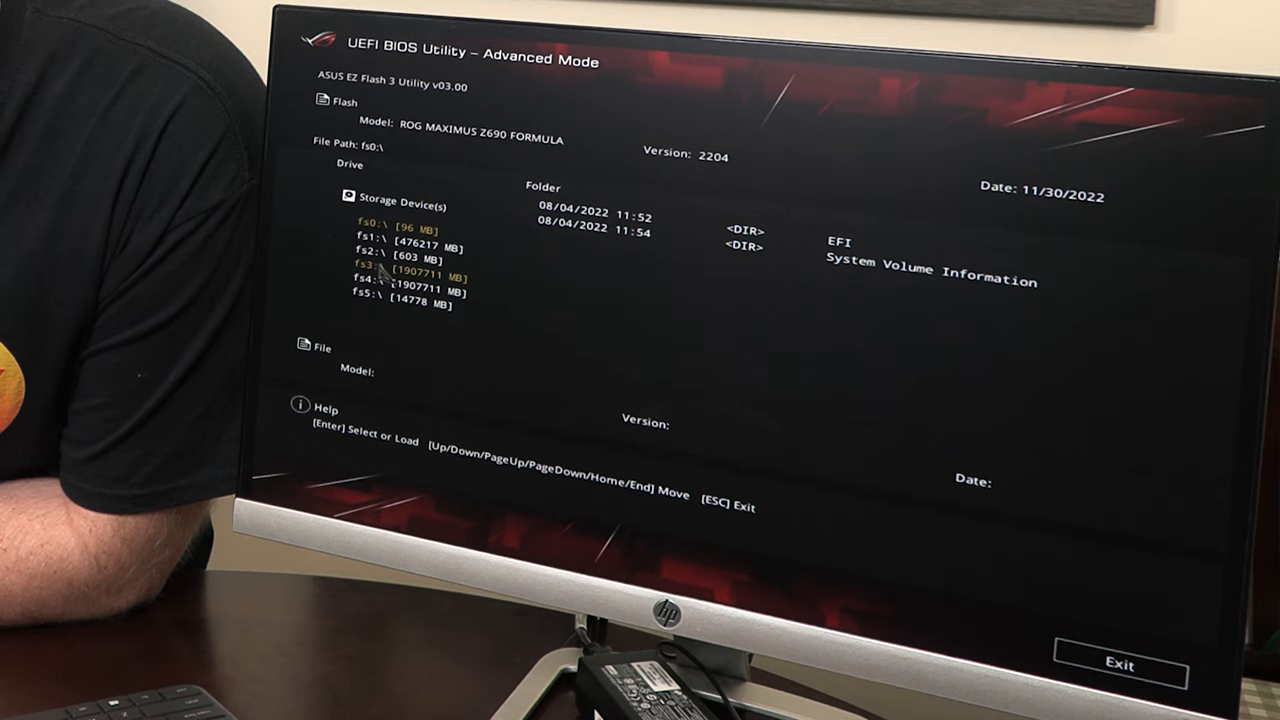
key(Up)
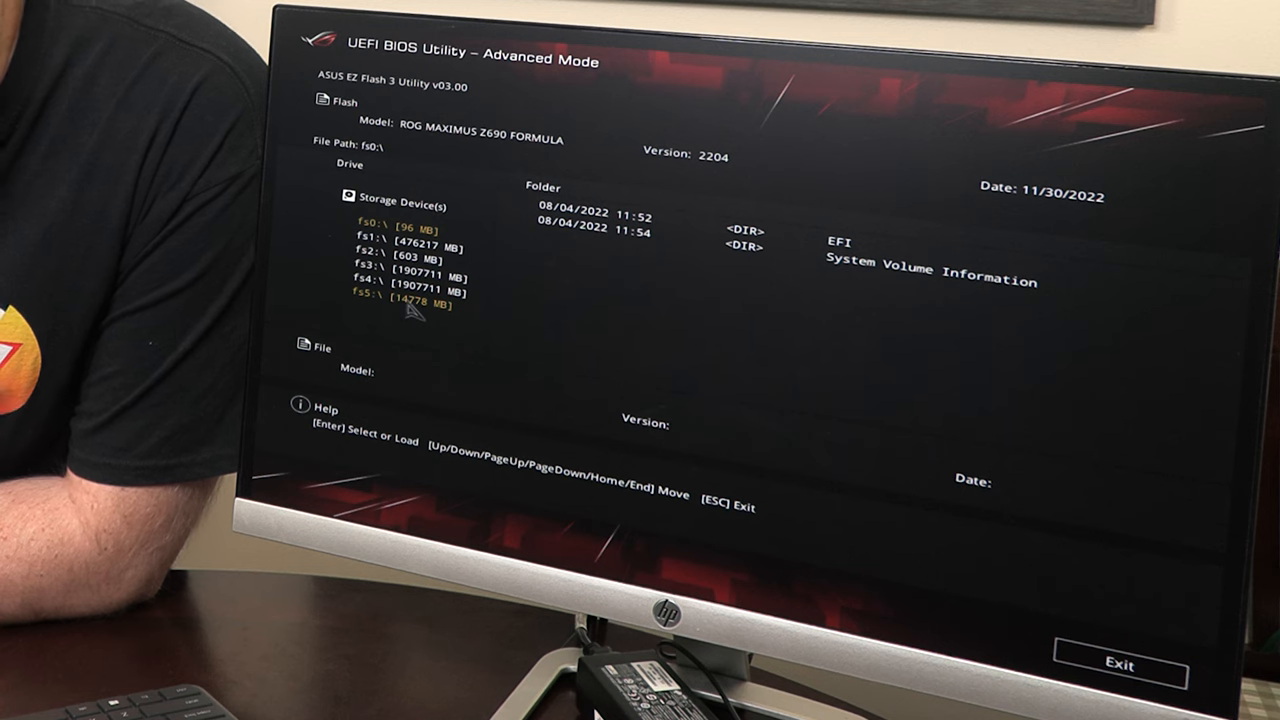
click(400, 300)
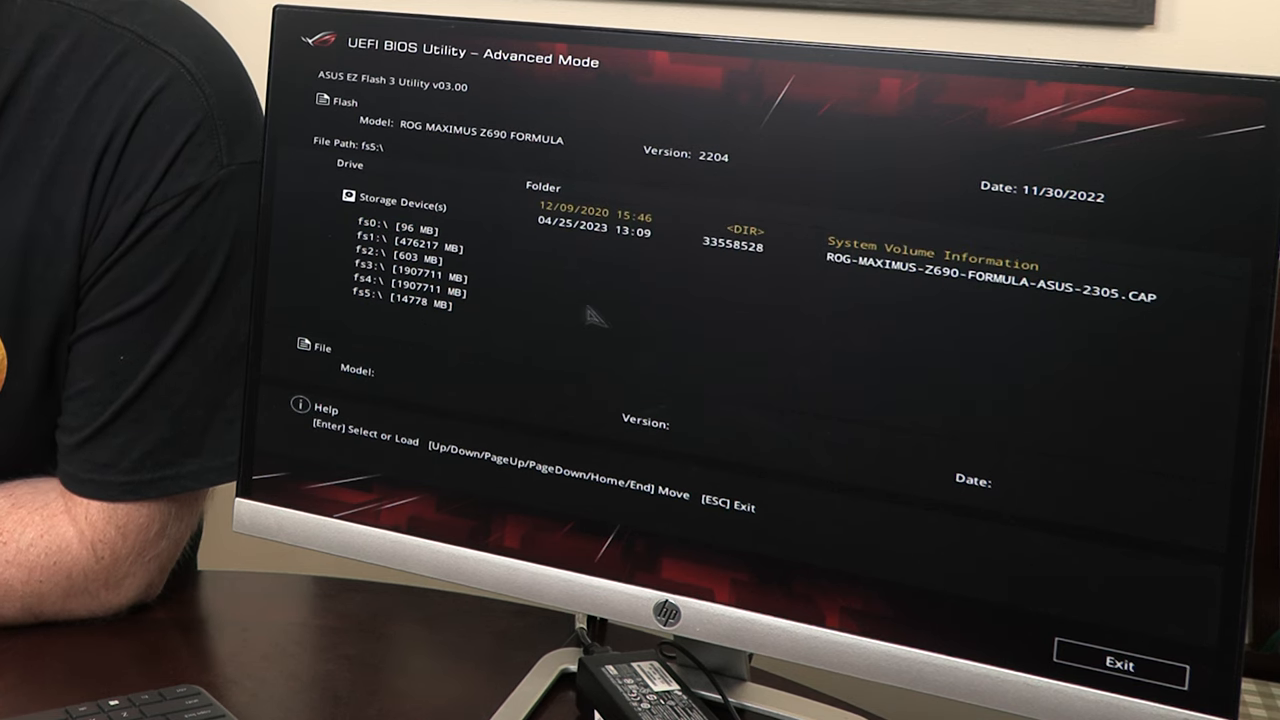